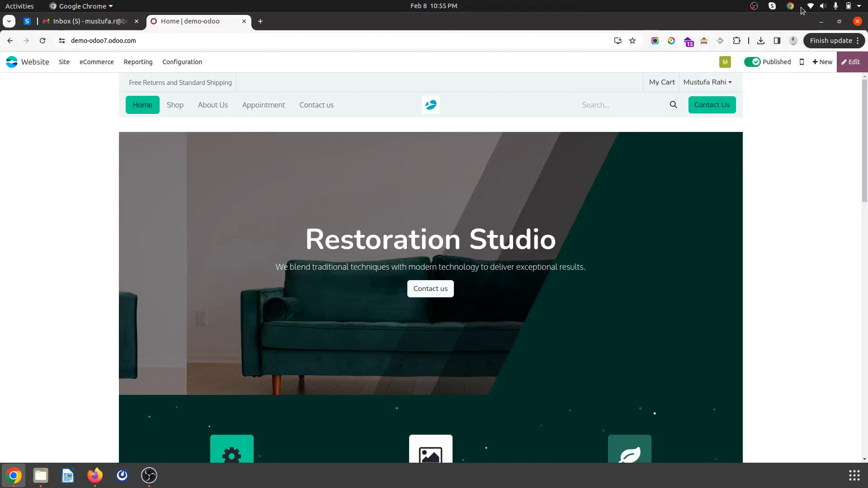
{"action": "mouse_move", "coordinate": [712, 173]}
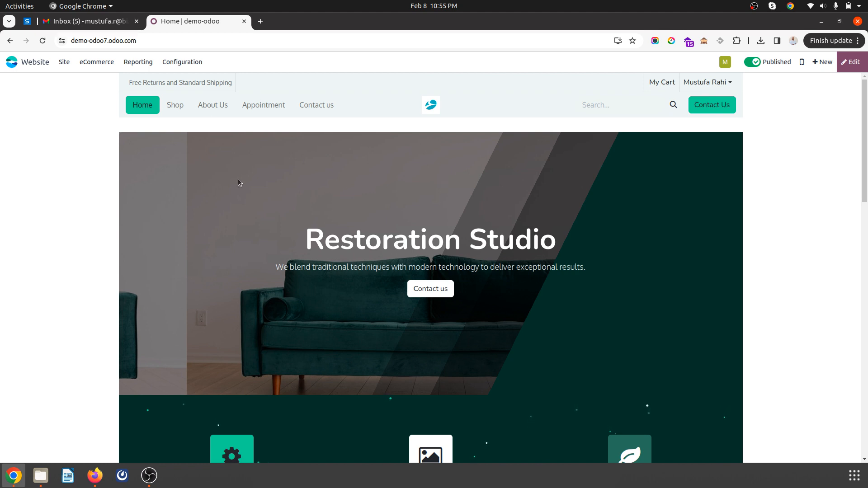
{"action": "mouse_move", "coordinate": [263, 194]}
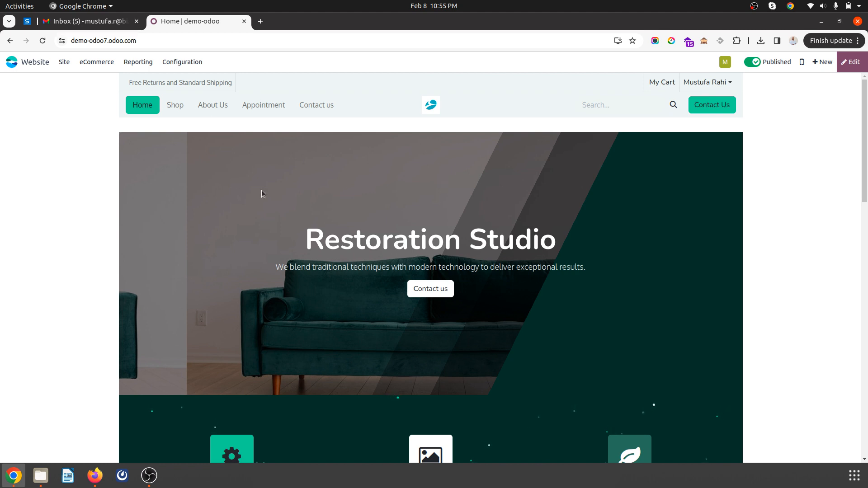
{"action": "mouse_move", "coordinate": [325, 193]}
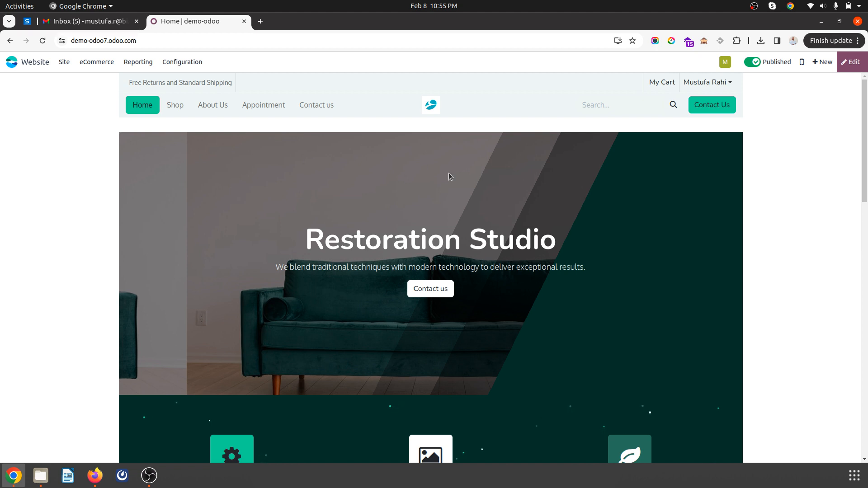
Create a blank page titled New Page from a Basic layout, added to the menu
{"action": "left_click", "coordinate": [822, 62]}
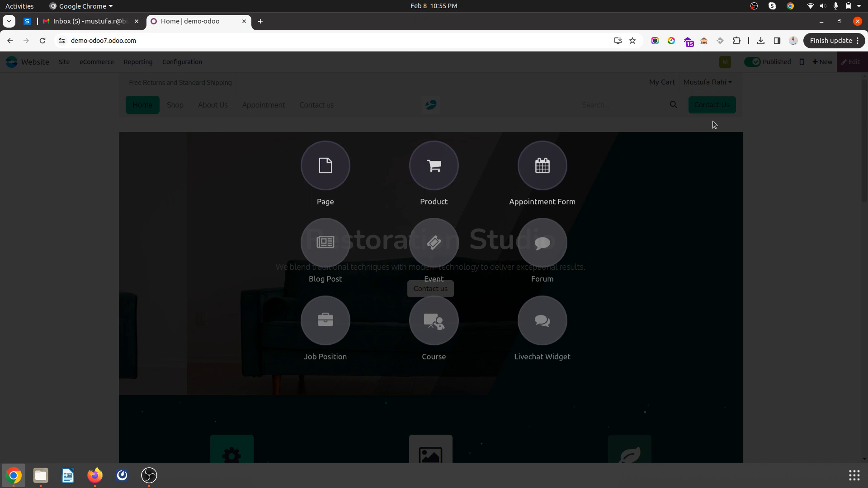
{"action": "left_click", "coordinate": [324, 164]}
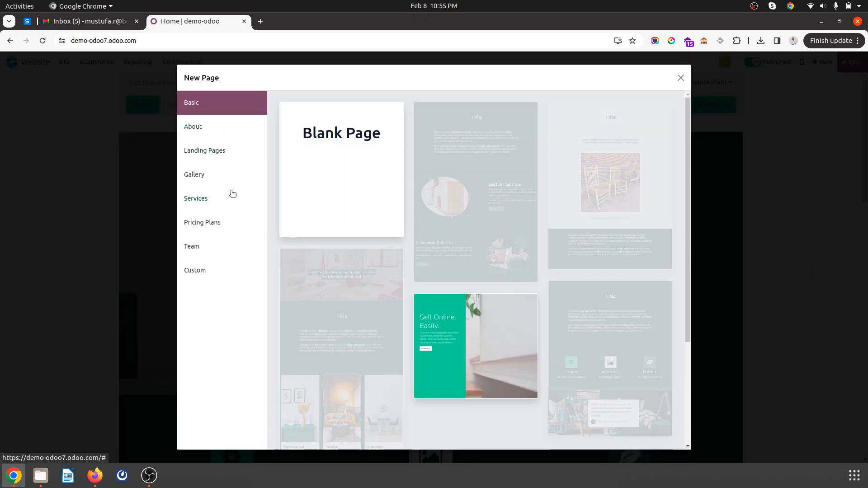
{"action": "left_click", "coordinate": [202, 222]}
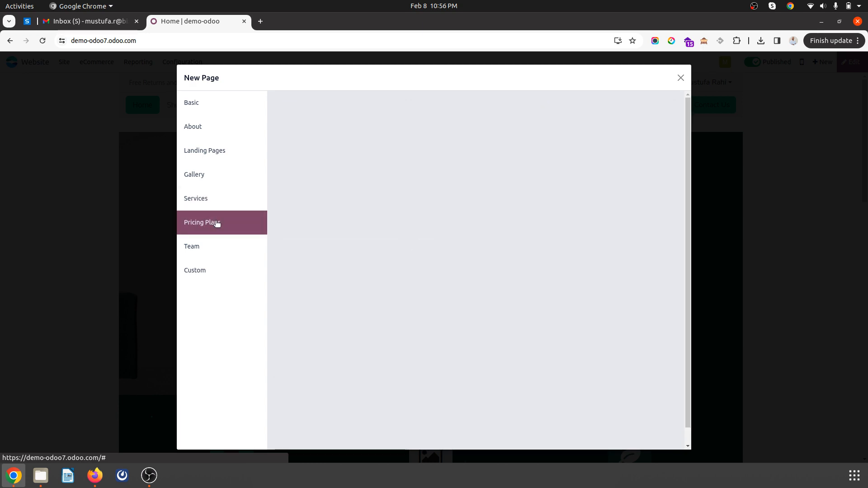
{"action": "left_click", "coordinate": [191, 102]}
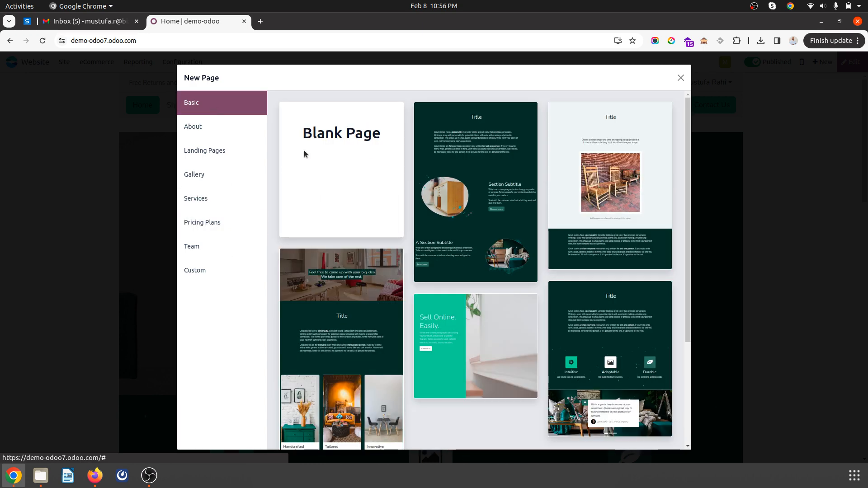
{"action": "left_click", "coordinate": [341, 169]}
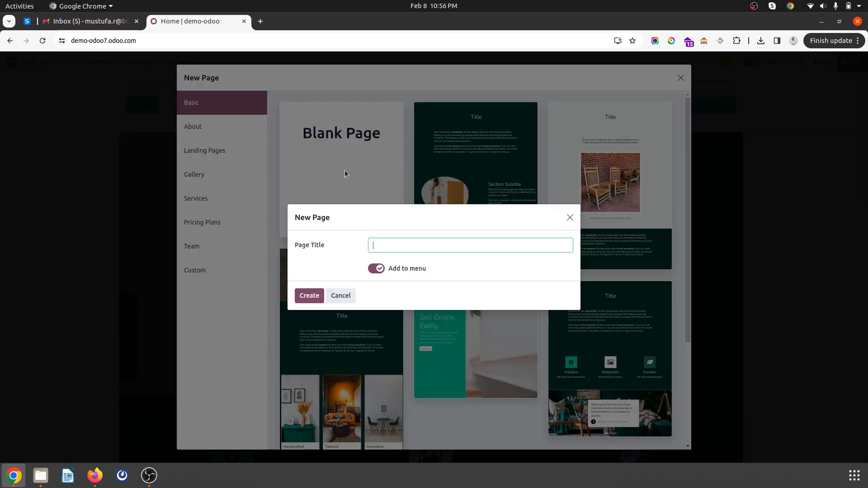
{"action": "type", "text": "New Page"}
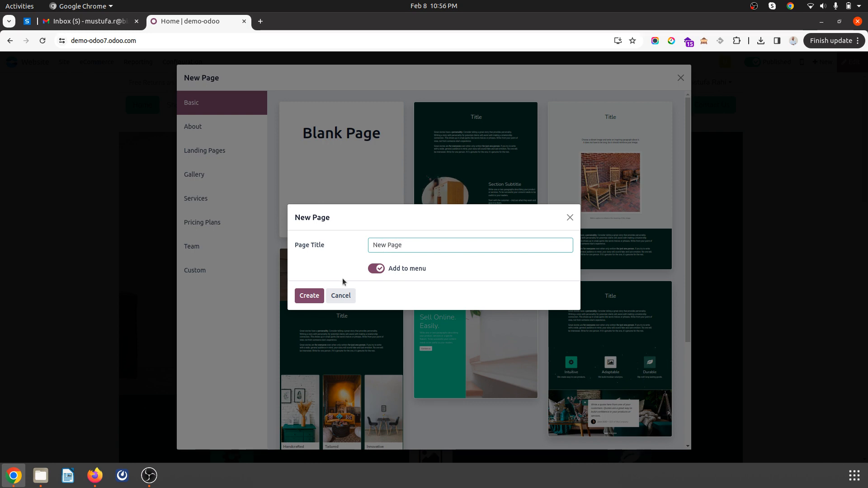
{"action": "left_click", "coordinate": [309, 295]}
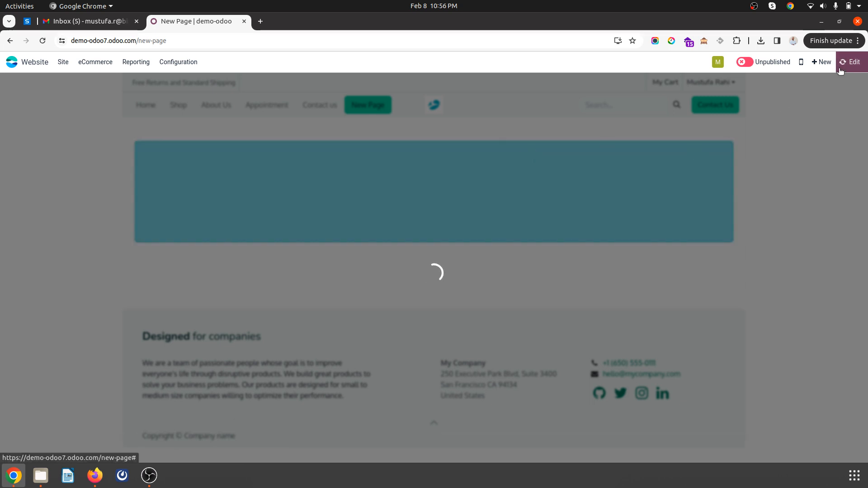
Save New Page with its Sell Online hero banner and leave the editor
{"action": "left_click", "coordinate": [852, 61]}
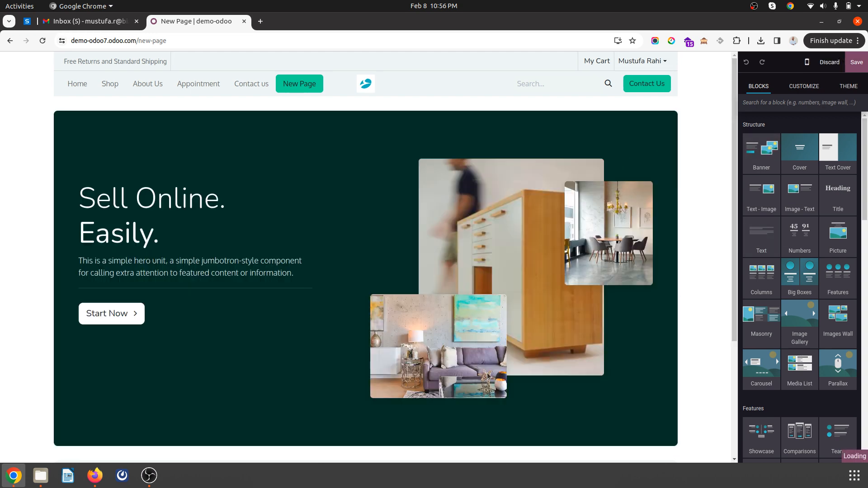
{"action": "scroll", "scroll_direction": "down", "scroll_amount": 3}
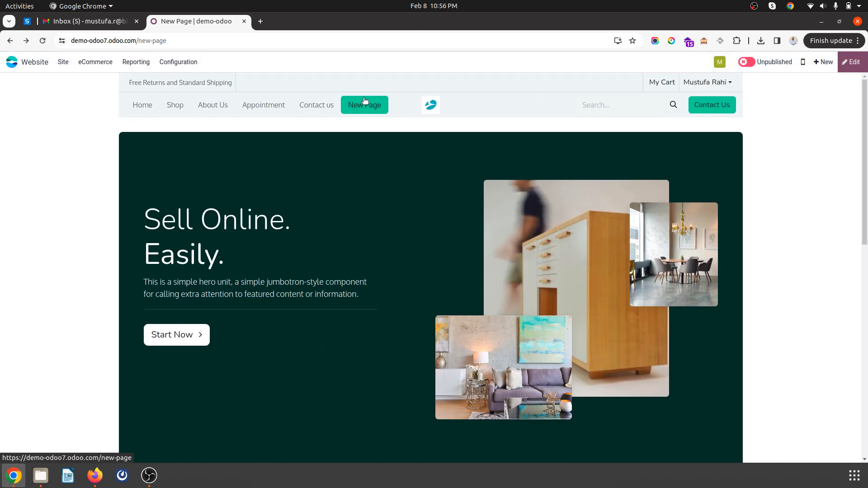
Enable New Page Template in the page's Publish properties and save
{"action": "left_click", "coordinate": [63, 62]}
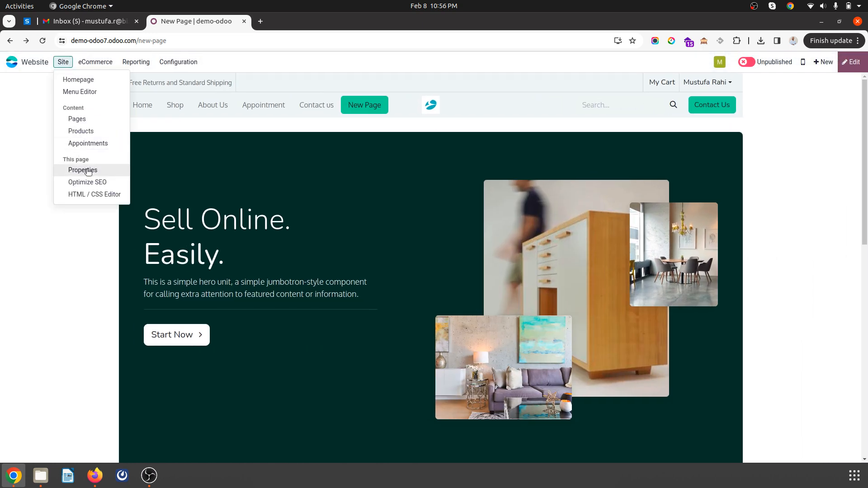
{"action": "left_click", "coordinate": [82, 170]}
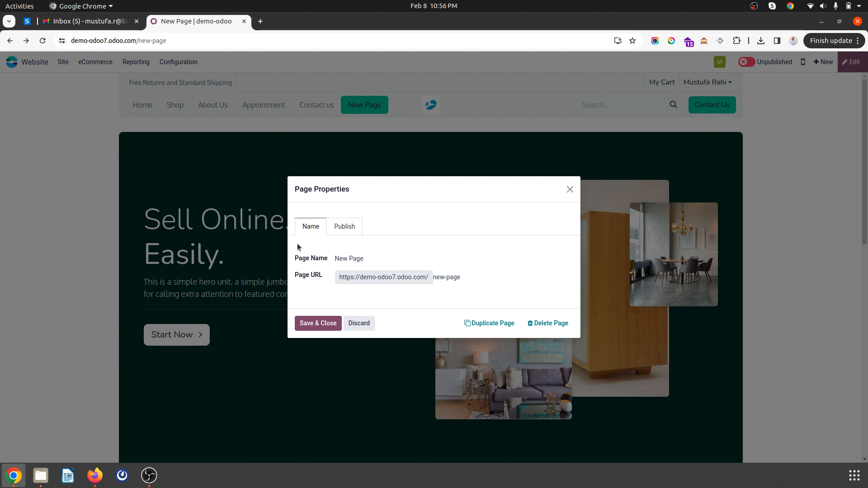
{"action": "left_click", "coordinate": [343, 226]}
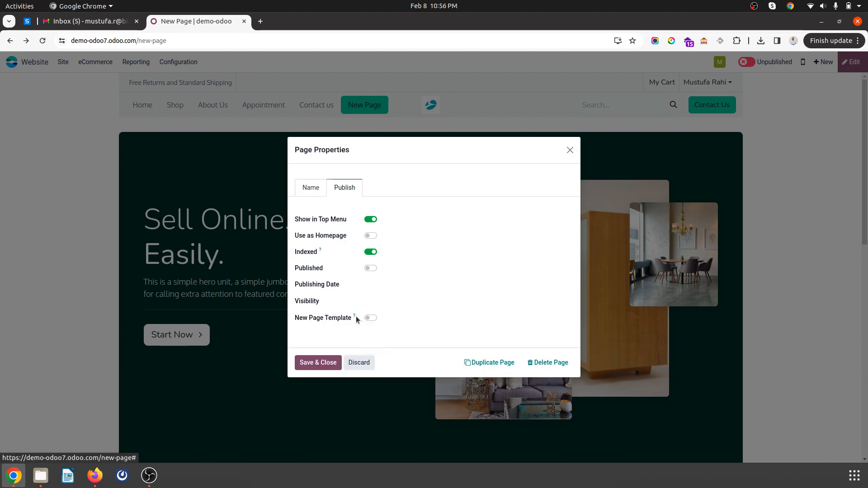
{"action": "left_click", "coordinate": [369, 317]}
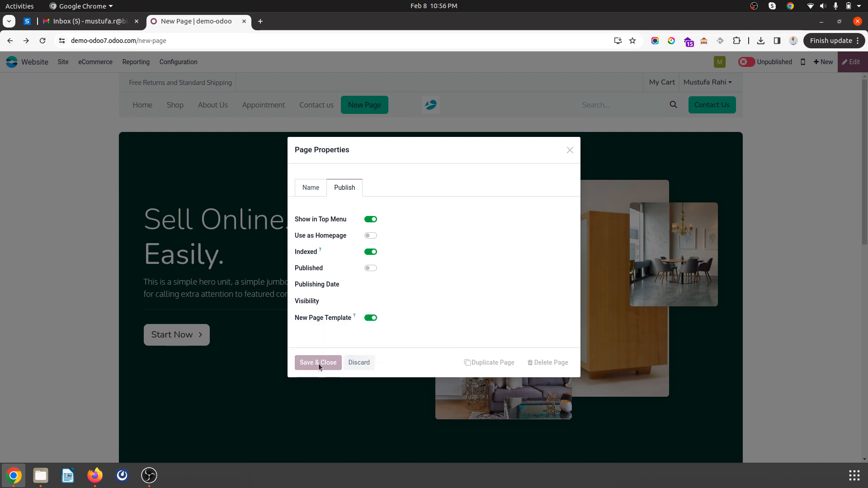
{"action": "left_click", "coordinate": [317, 362]}
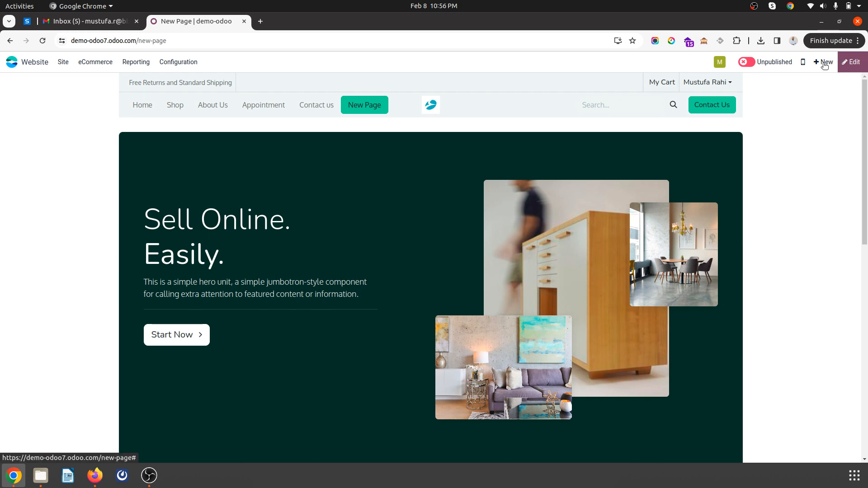
Check the new-page templates, then reopen New Page's properties to confirm the template setting
{"action": "left_click", "coordinate": [823, 62]}
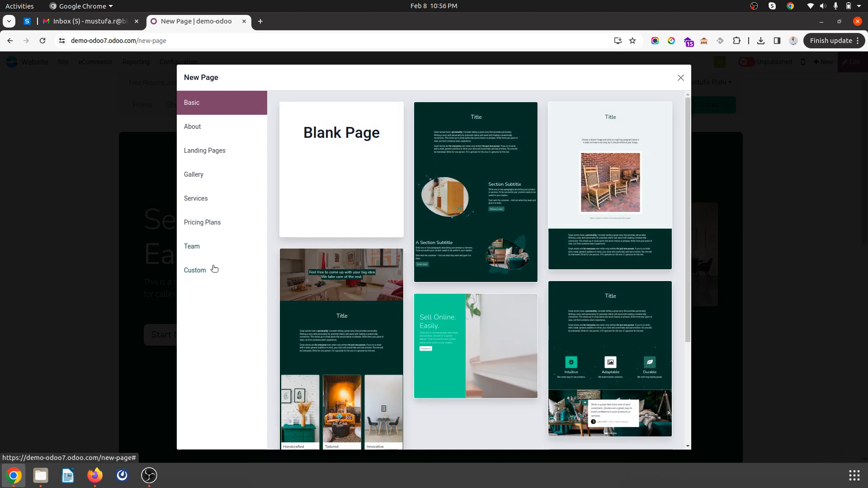
{"action": "left_click", "coordinate": [195, 270]}
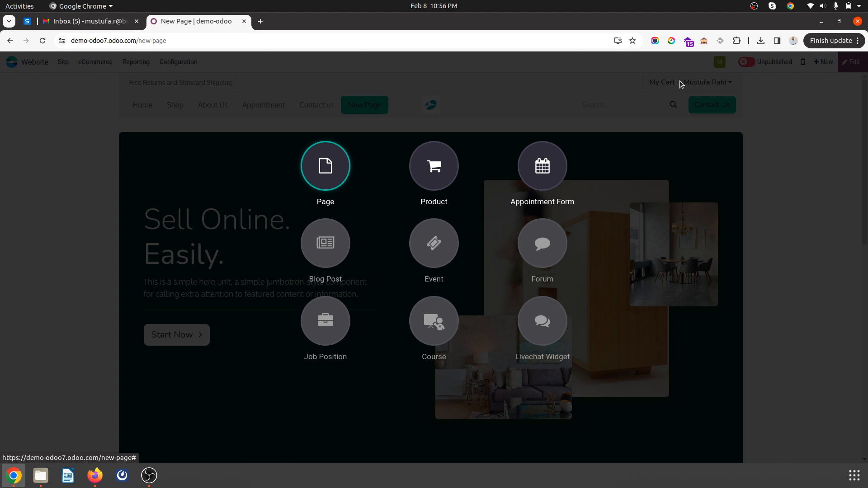
{"action": "mouse_move", "coordinate": [694, 238]}
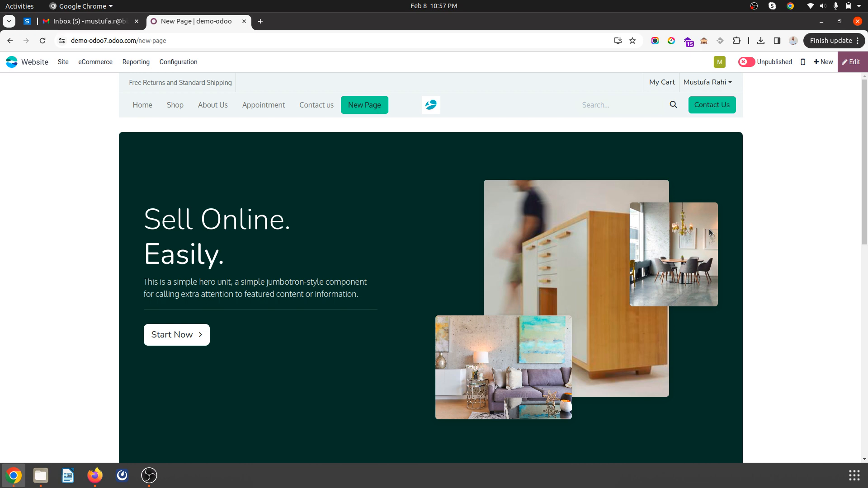
{"action": "scroll", "scroll_direction": "down", "scroll_amount": 3}
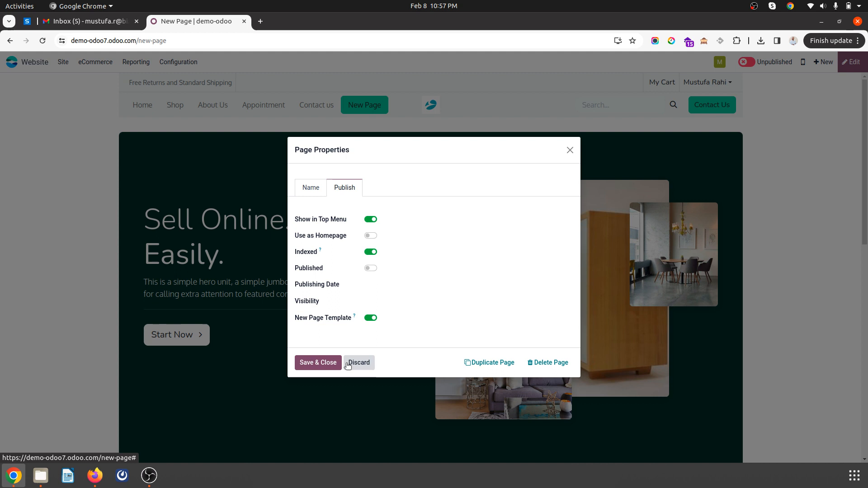
Discard the properties dialog and list the Custom templates, showing New Page
{"action": "left_click", "coordinate": [359, 363]}
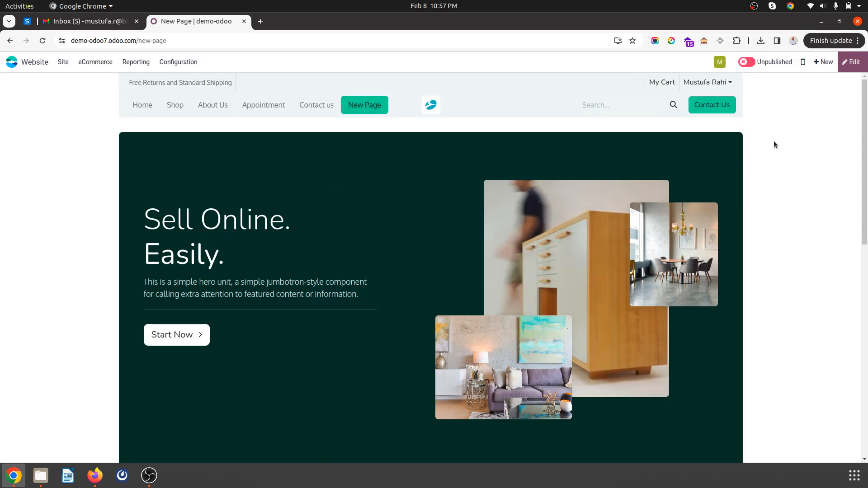
{"action": "mouse_move", "coordinate": [815, 60]}
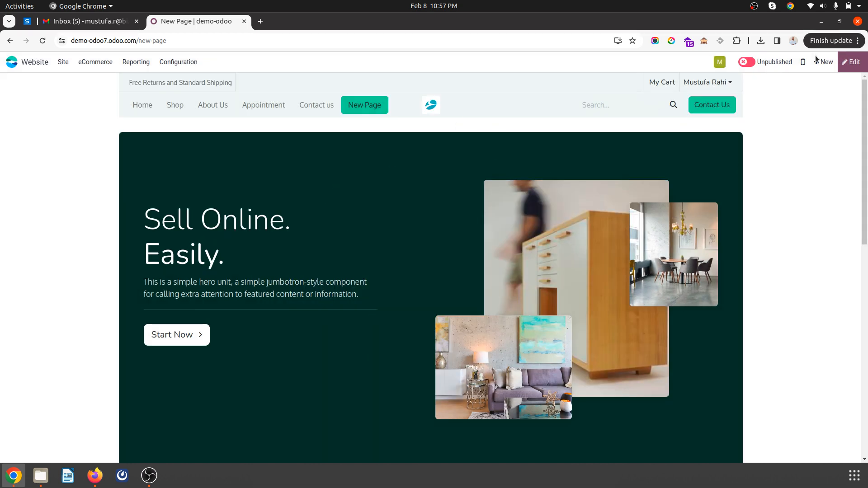
{"action": "left_click", "coordinate": [823, 61]}
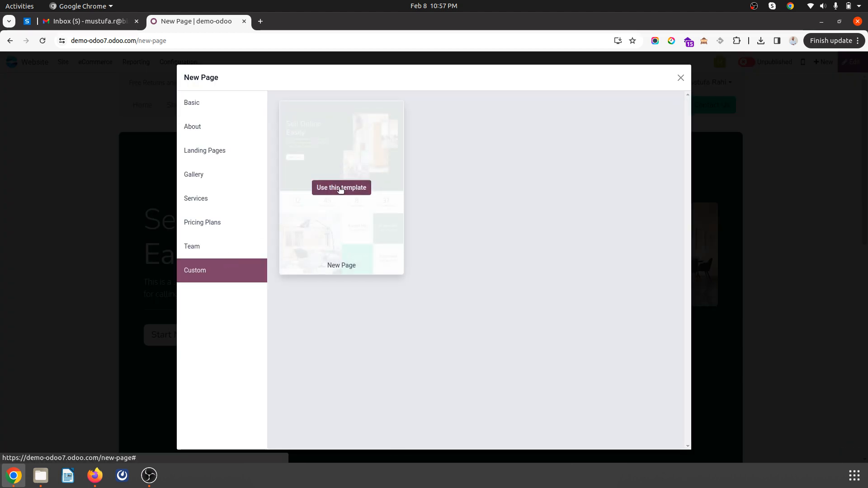
Create a page titled My New Page from the New Page custom template
{"action": "left_click", "coordinate": [341, 187]}
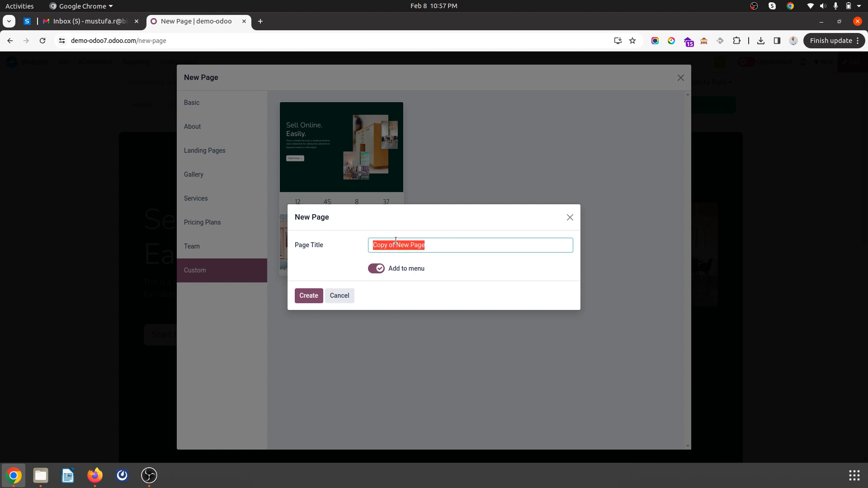
{"action": "type", "text": "My New Page"}
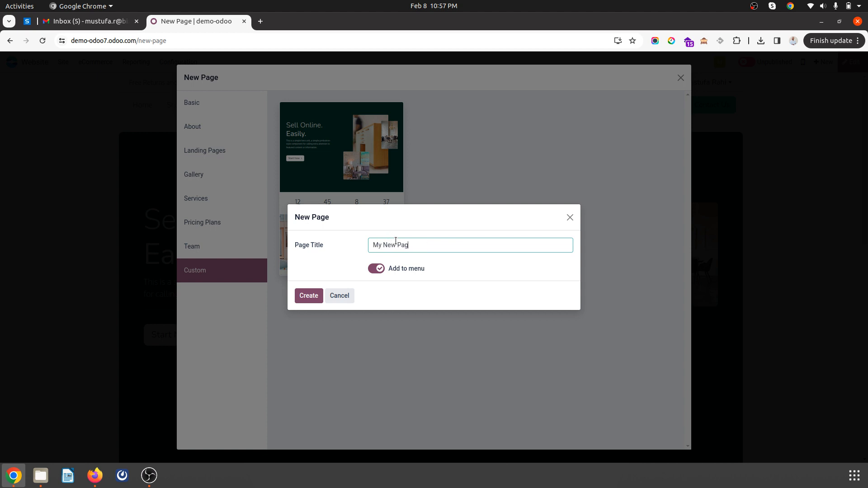
{"action": "left_click", "coordinate": [308, 295]}
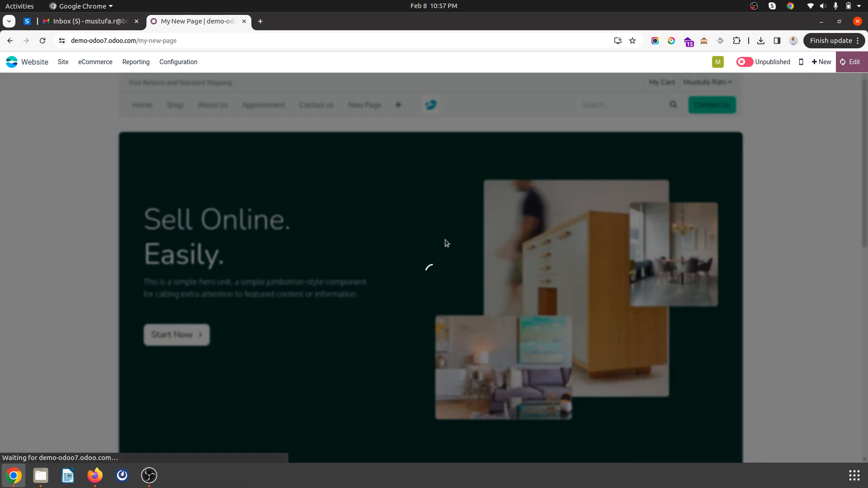
{"action": "left_click", "coordinate": [849, 62]}
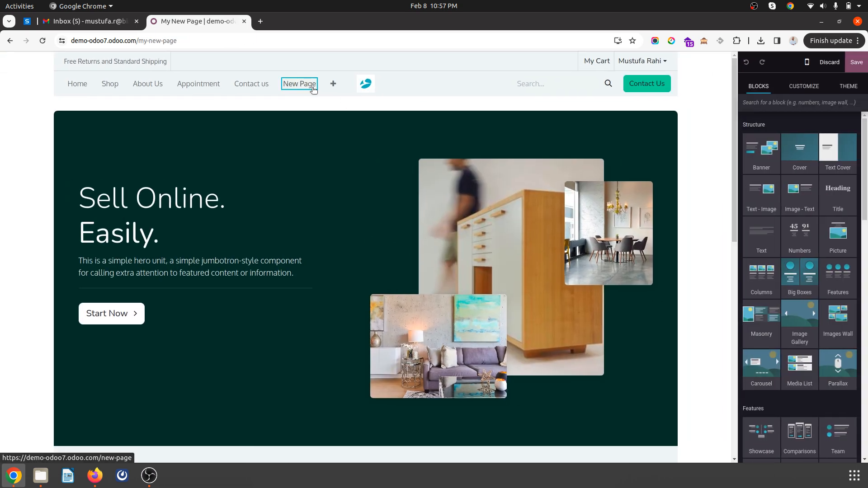
Save My New Page and view it from the site menu overflow
{"action": "left_click", "coordinate": [300, 84]}
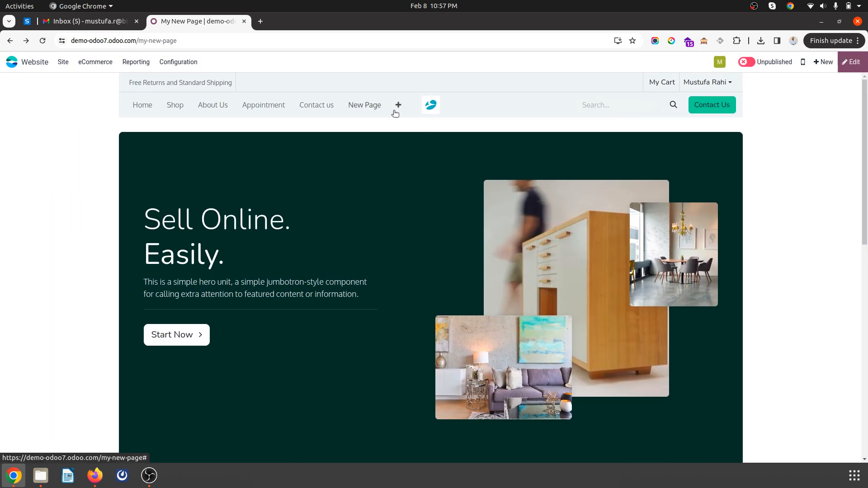
{"action": "left_click", "coordinate": [365, 105]}
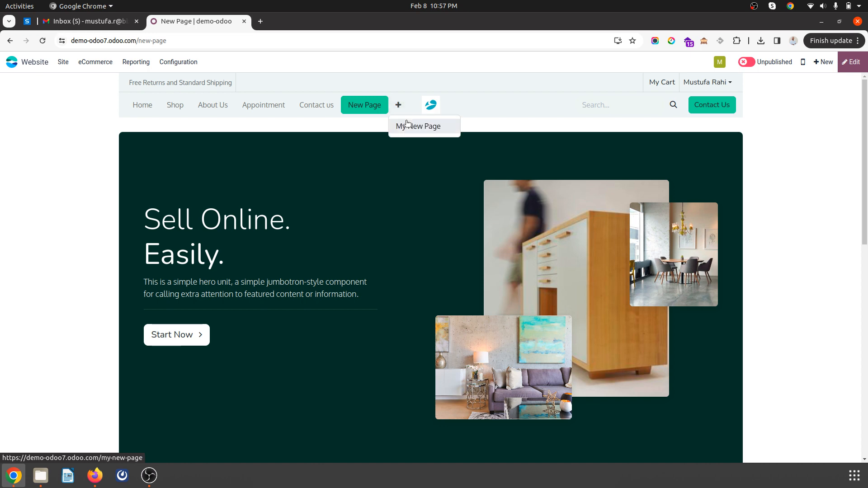
{"action": "left_click", "coordinate": [417, 128]}
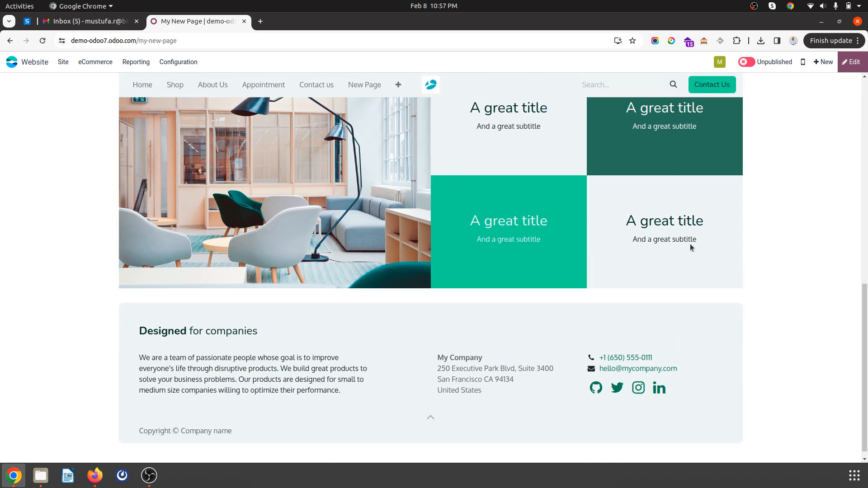